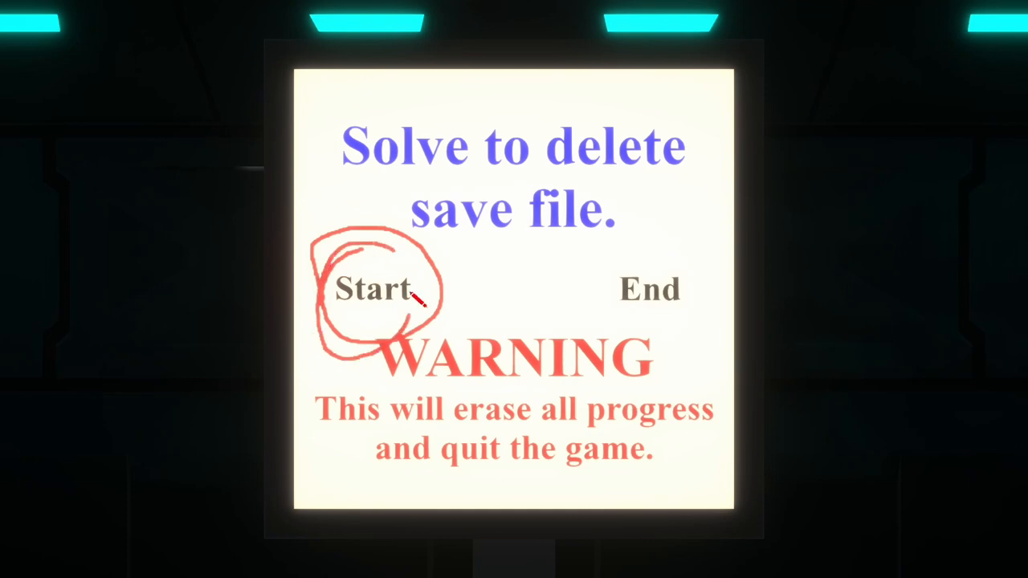
# Scribble a red circle around the word Start on the delete-save sign, leaving End unconnected.
pyautogui.moveTo(417, 302); pyautogui.dragTo(463, 249)
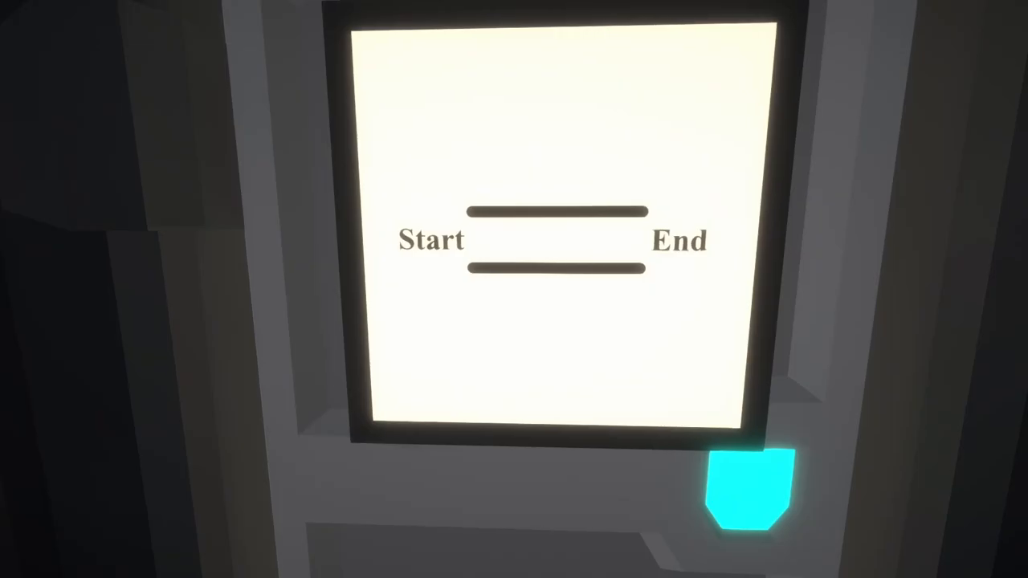
pyautogui.moveTo(514, 289)
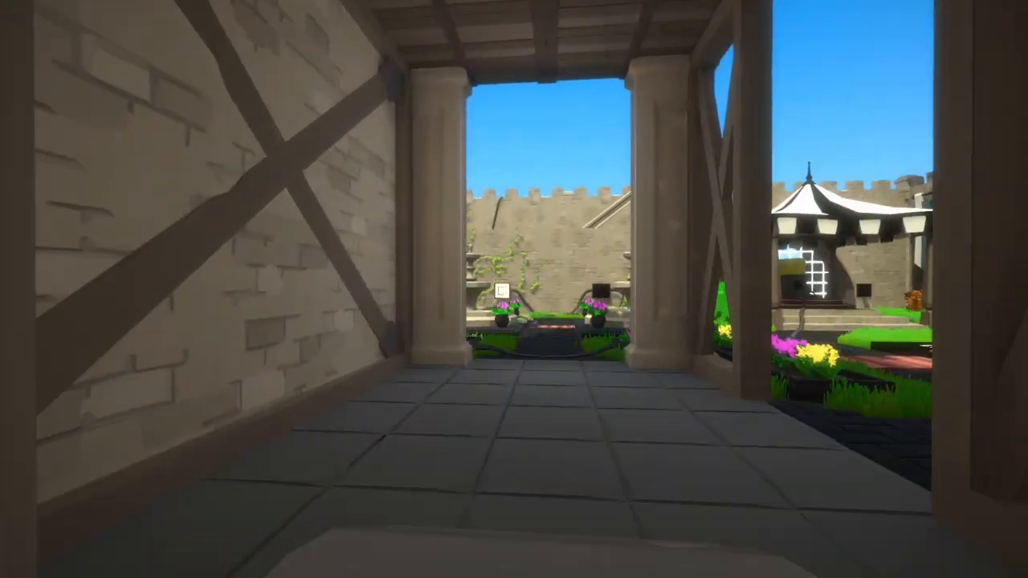
pyautogui.moveTo(514, 289)
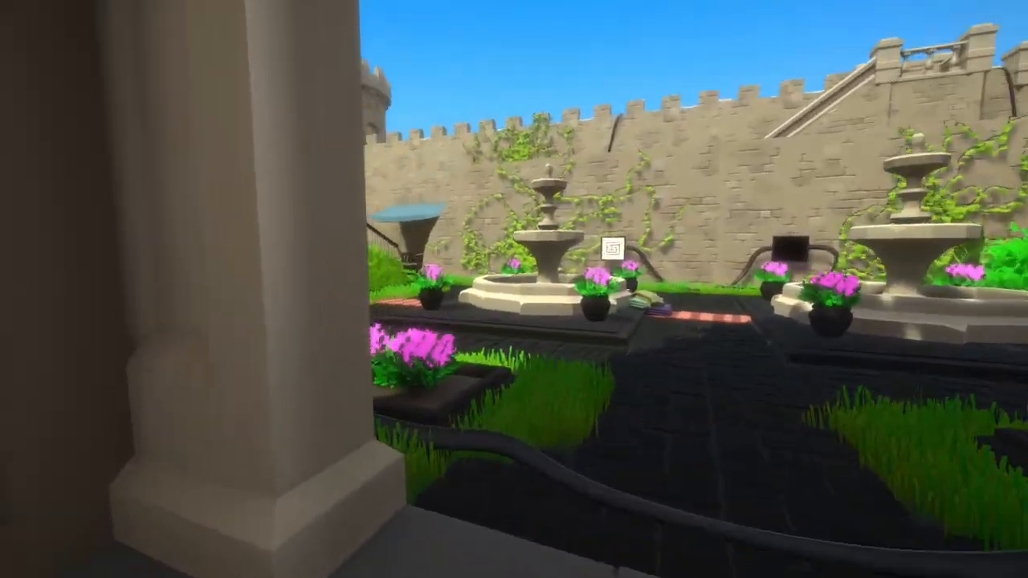
pyautogui.moveTo(513, 289)
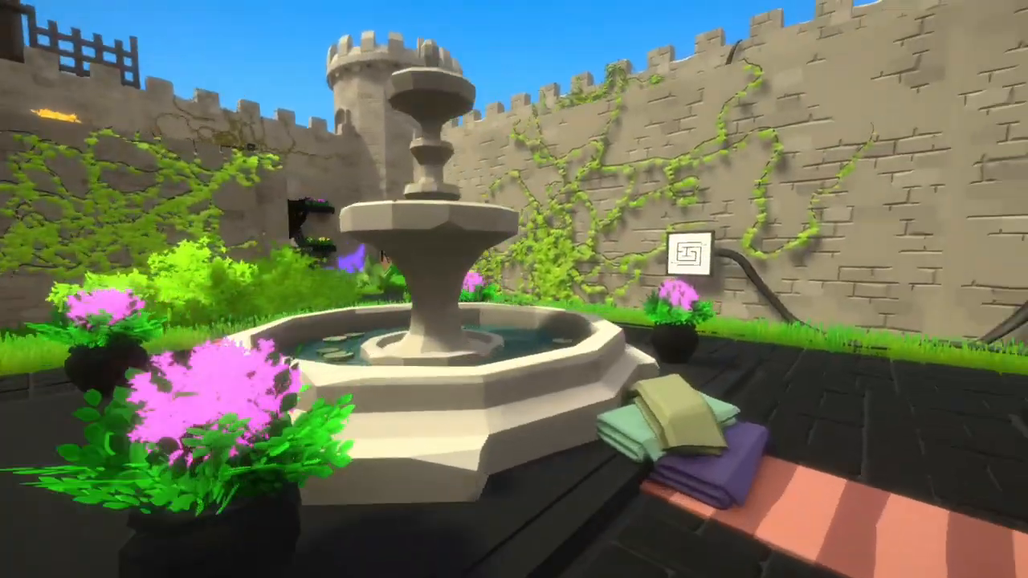
# Look around the fountain courtyard while following the red cable along the wall.
pyautogui.click(692, 255)
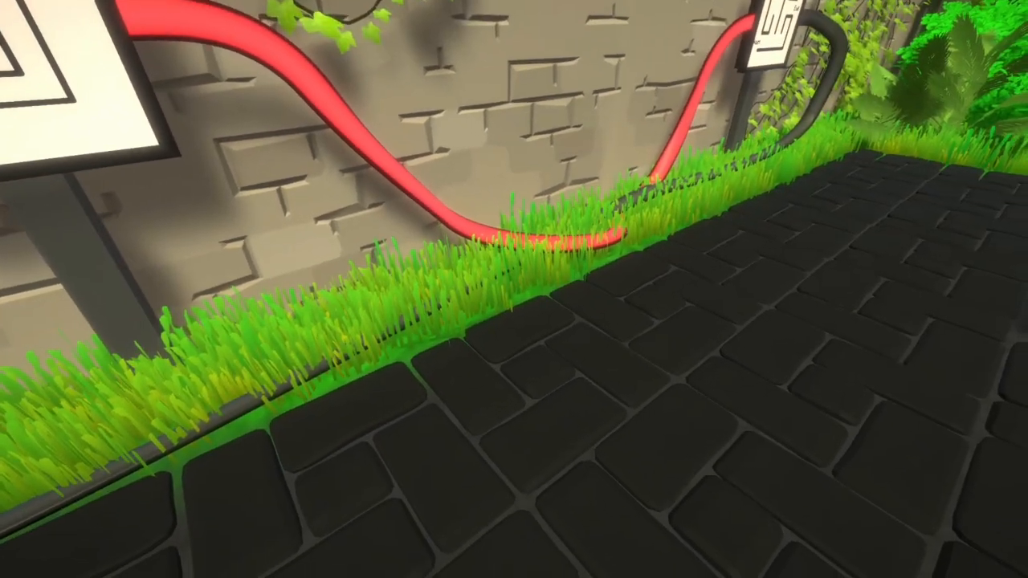
pyautogui.moveTo(514, 289)
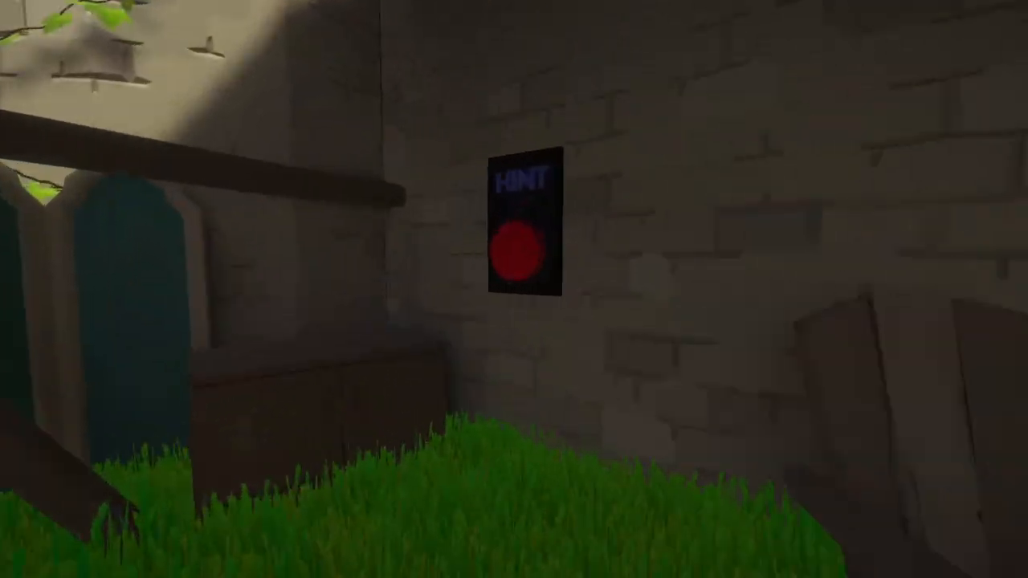
pyautogui.moveTo(514, 289)
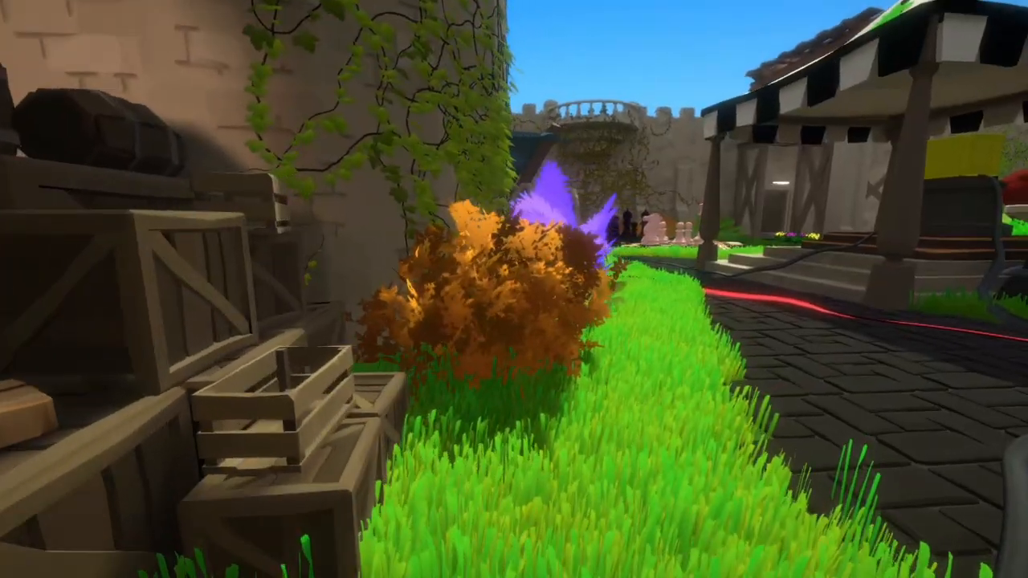
pyautogui.moveTo(514, 289)
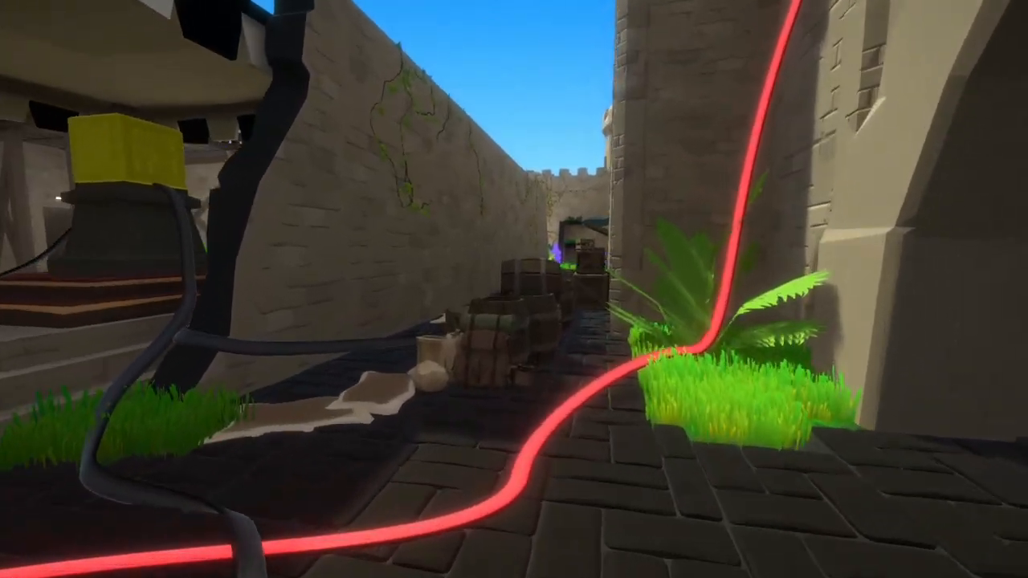
pyautogui.moveTo(514, 289)
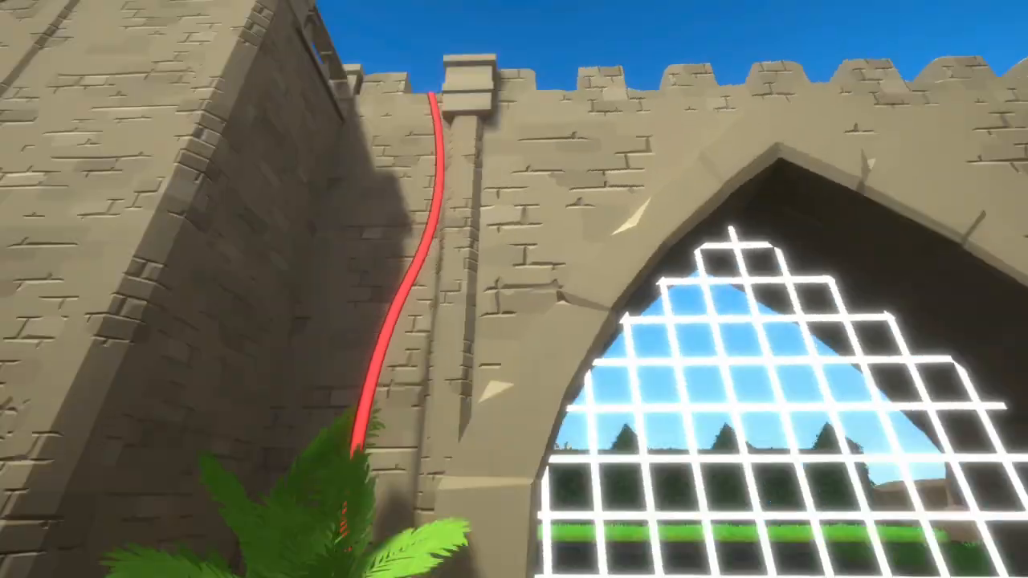
pyautogui.moveTo(514, 289)
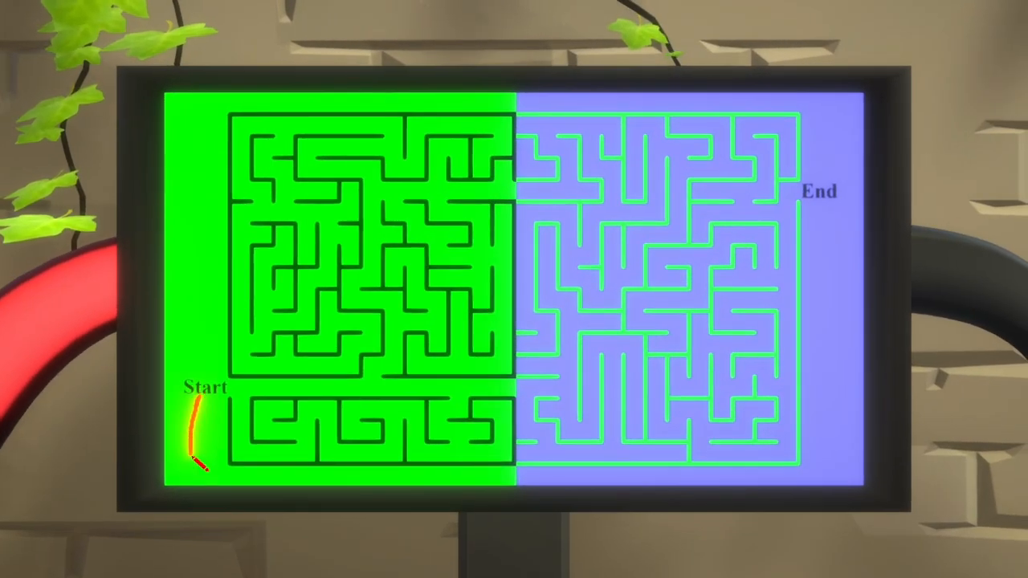
# Trace the route from Start along the maze bottom and up into the blue half toward End.
pyautogui.moveTo(196, 462); pyautogui.dragTo(549, 469)
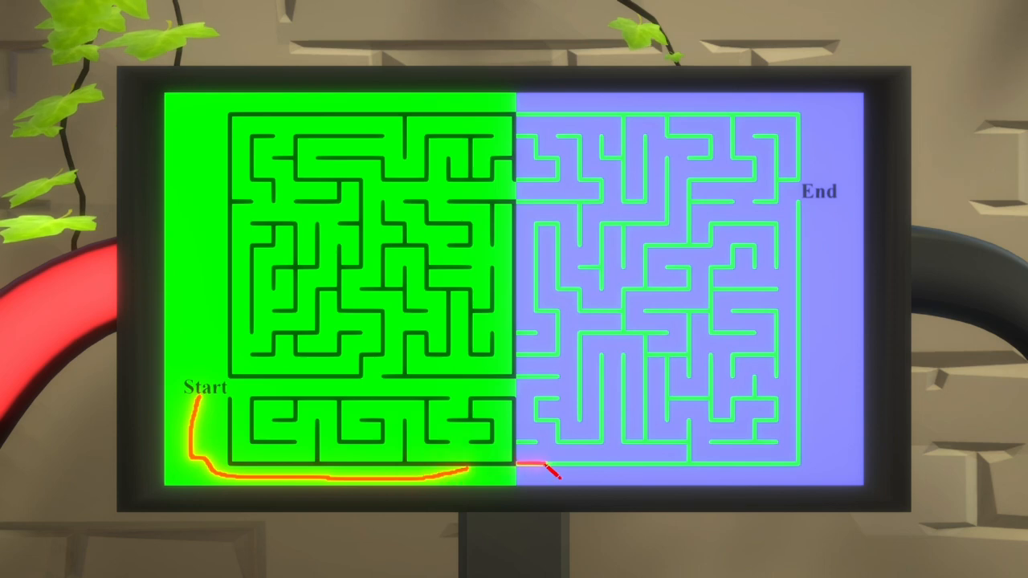
pyautogui.moveTo(538, 469); pyautogui.dragTo(774, 209)
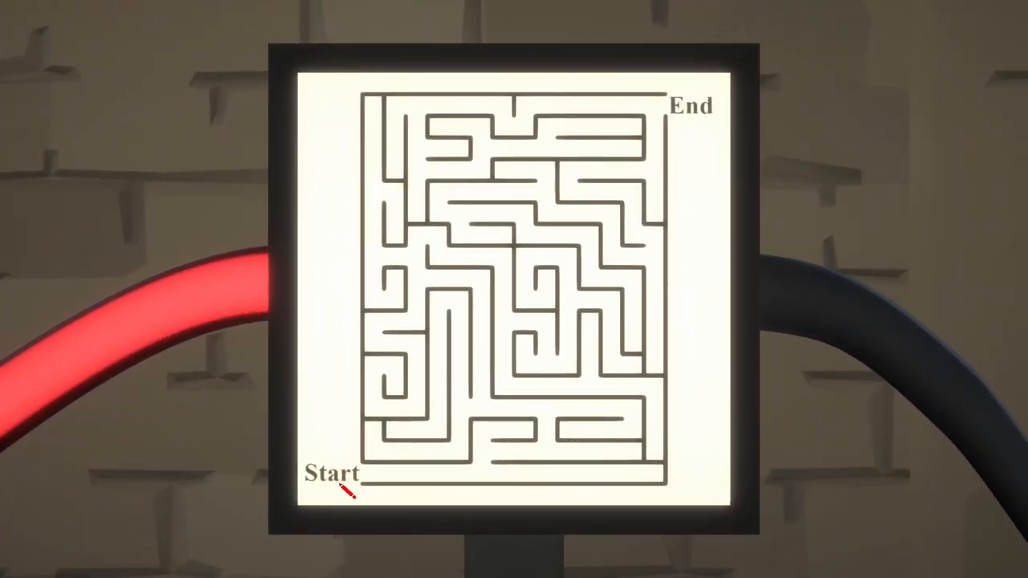
# Draw a red path from Start into the white square maze heading for End.
pyautogui.moveTo(345, 485); pyautogui.dragTo(590, 501)
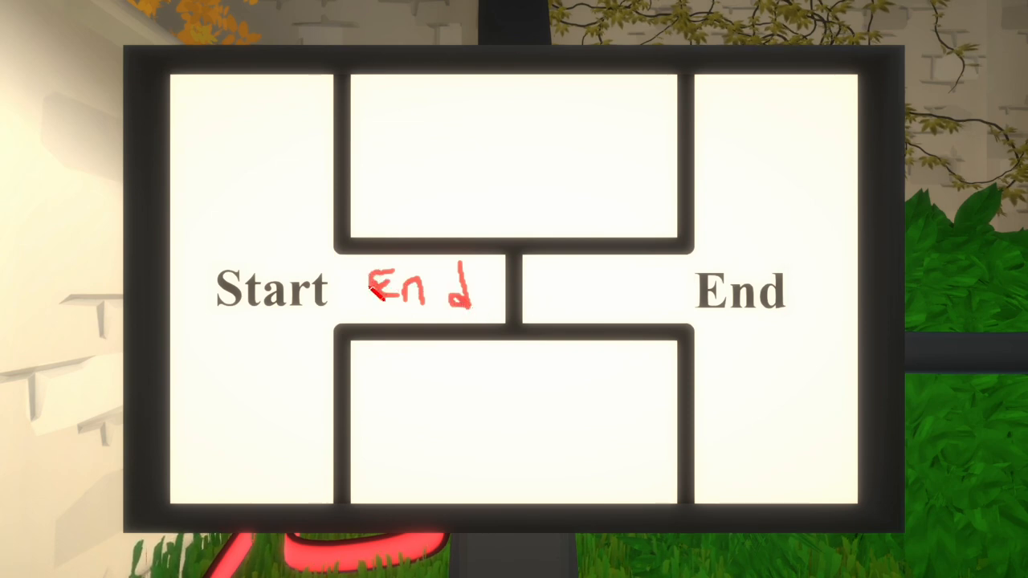
# Write End right next to Start on the walled Start–End sign.
pyautogui.moveTo(330, 292); pyautogui.dragTo(452, 340)
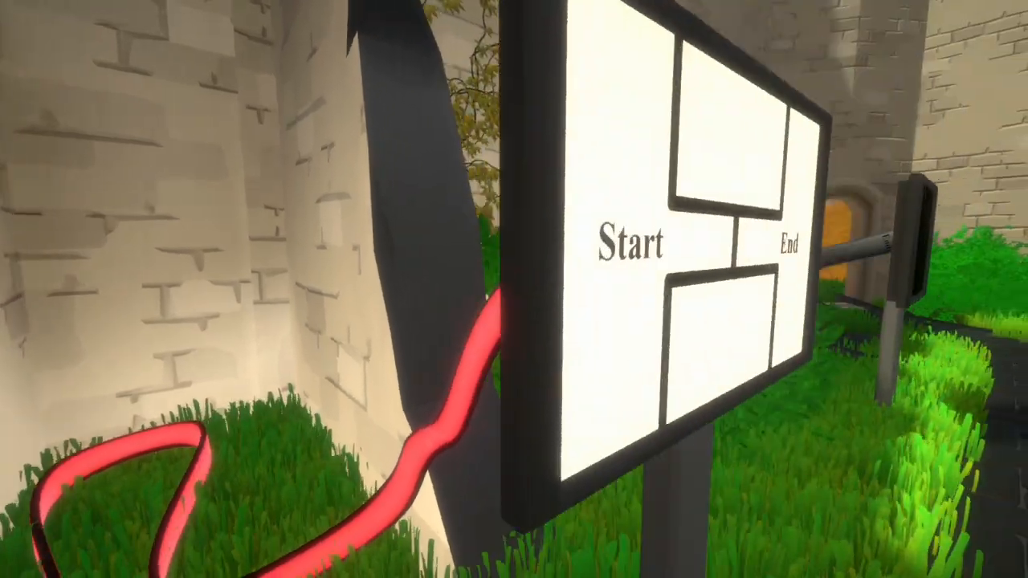
pyautogui.moveTo(514, 289)
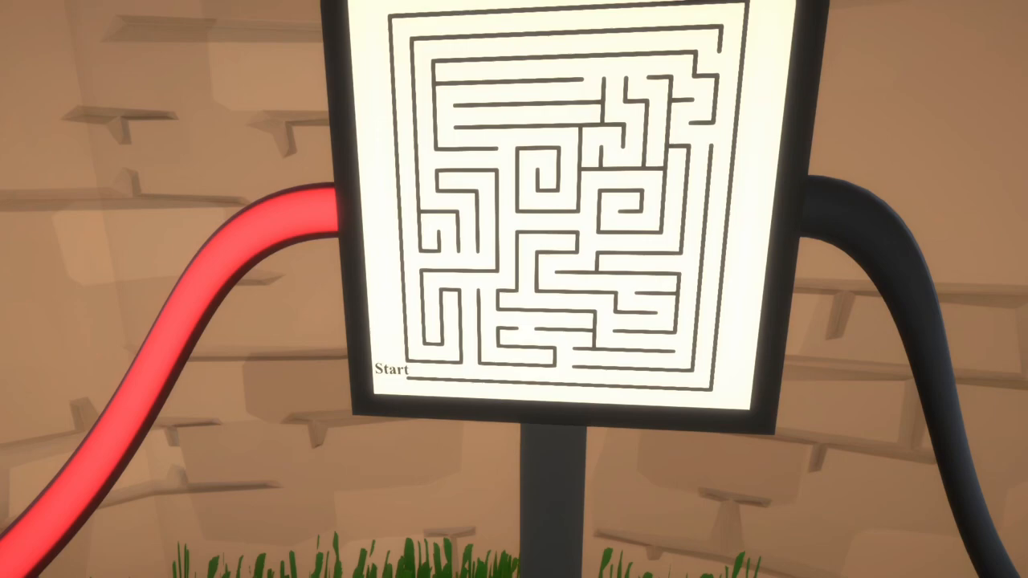
pyautogui.moveTo(514, 289)
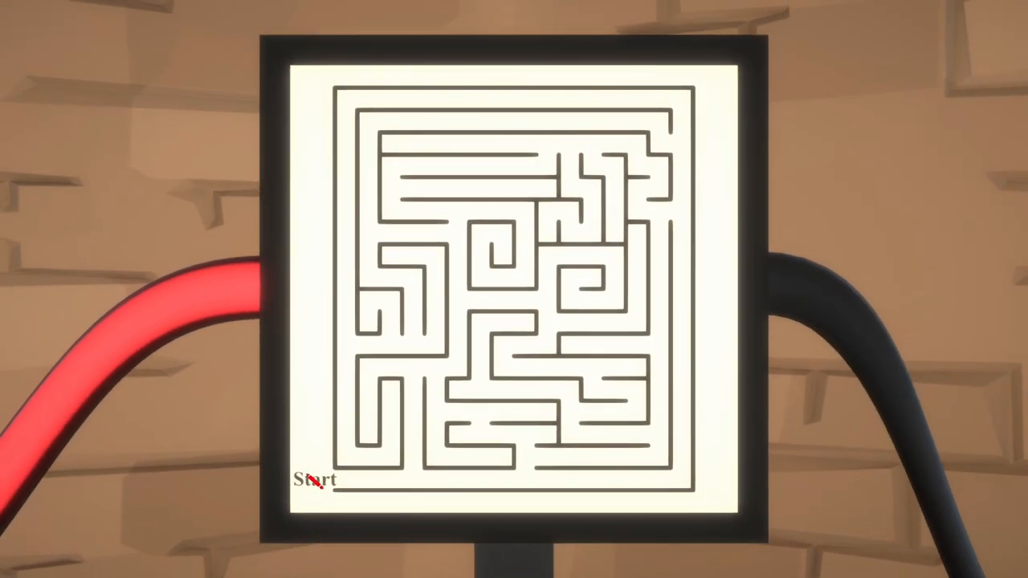
# Draw a route from Start upward and deeper through the maze corridors on the sign.
pyautogui.moveTo(322, 482); pyautogui.dragTo(430, 369)
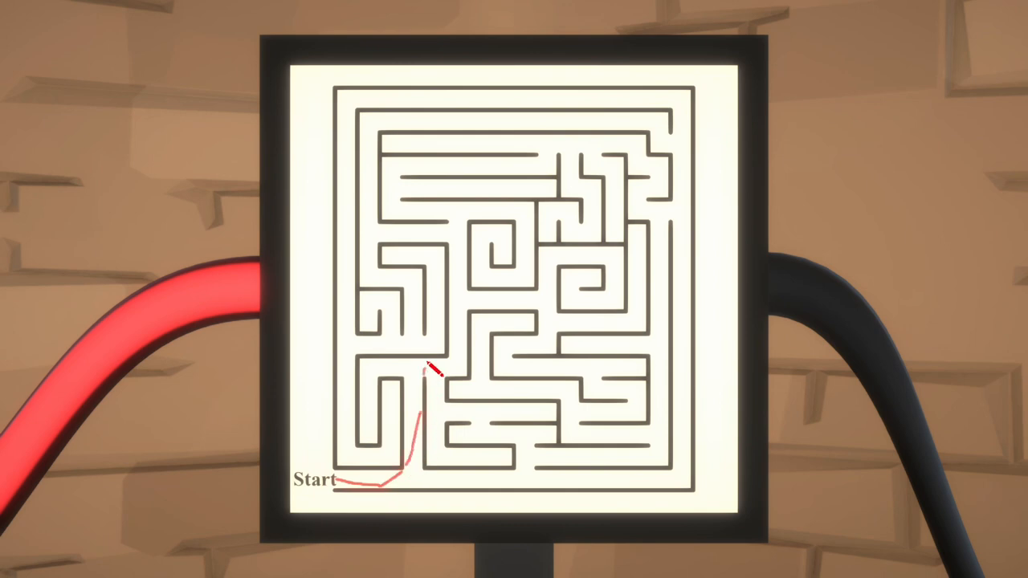
pyautogui.moveTo(430, 370); pyautogui.dragTo(469, 228)
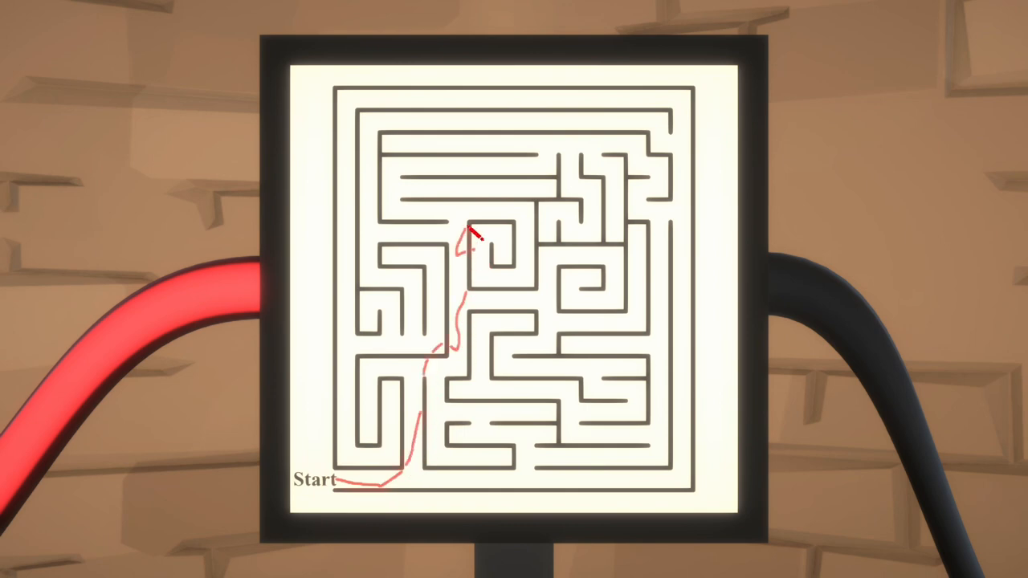
pyautogui.moveTo(474, 241); pyautogui.dragTo(549, 217)
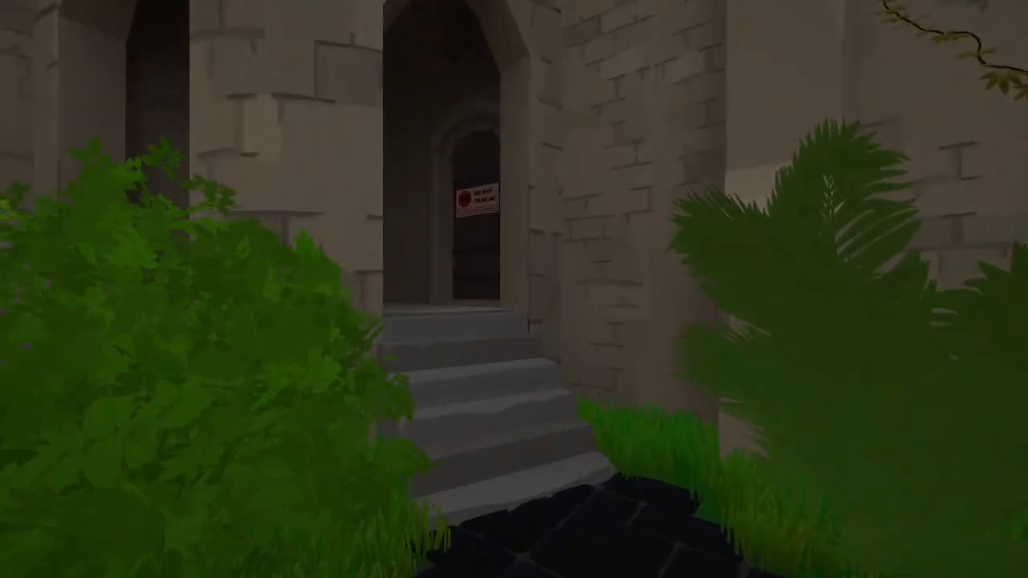
pyautogui.moveTo(514, 289)
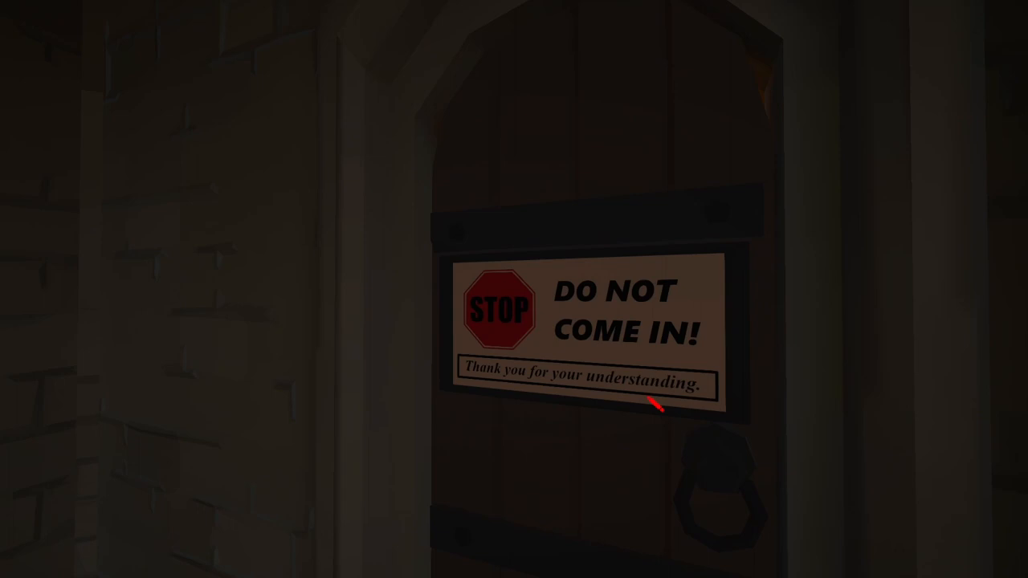
pyautogui.moveTo(581, 324)
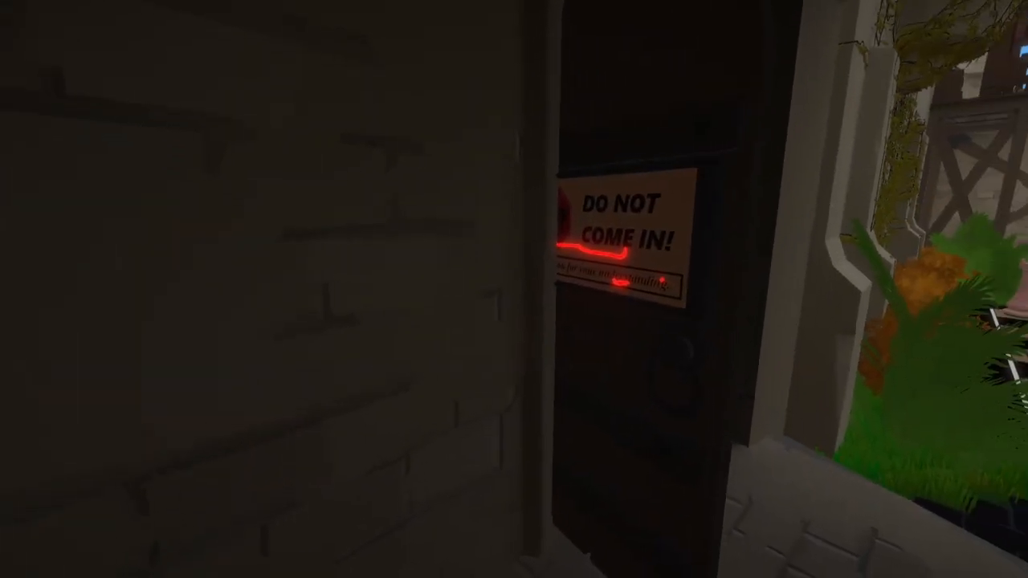
pyautogui.moveTo(514, 289)
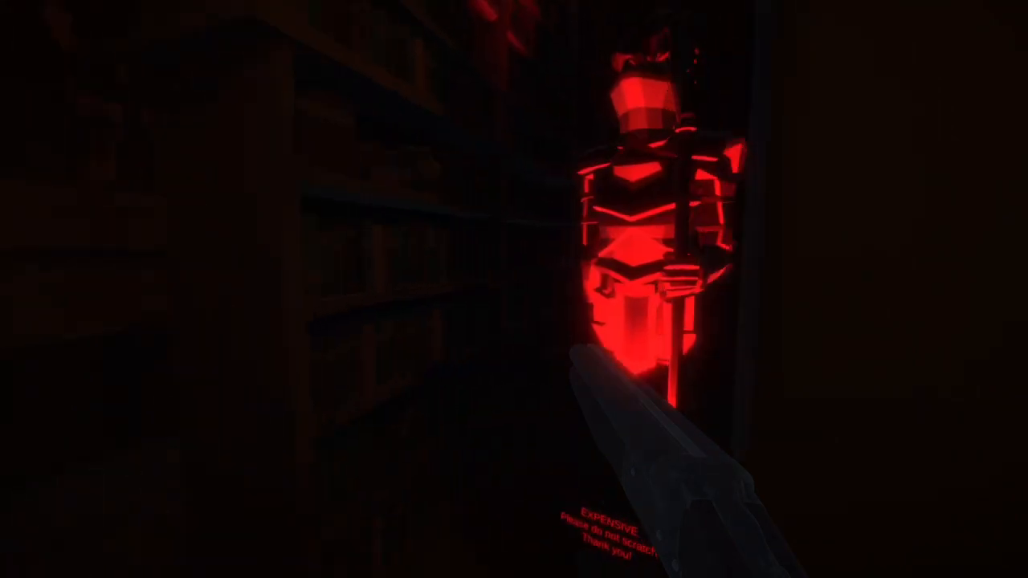
pyautogui.moveTo(514, 289)
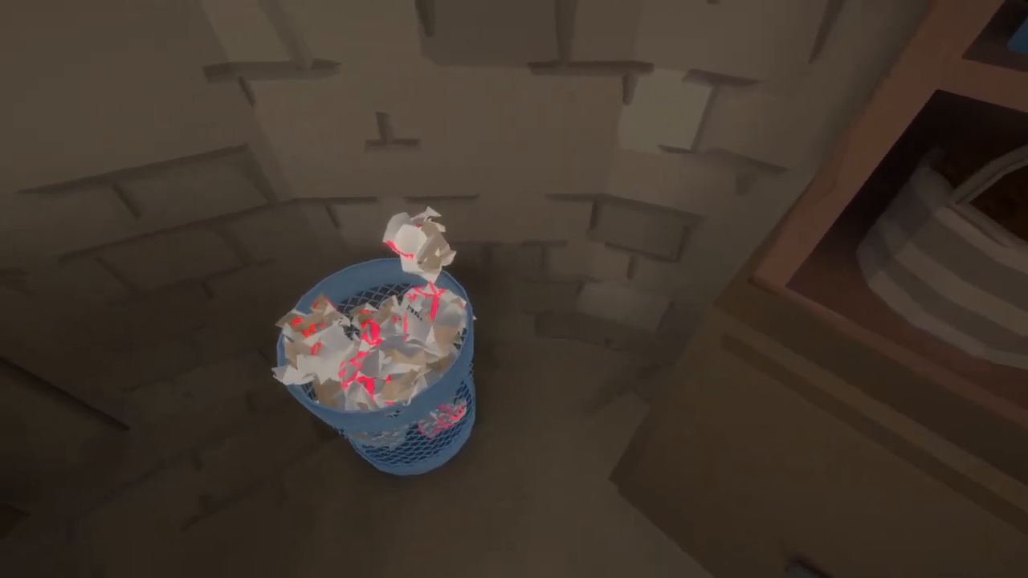
pyautogui.moveTo(514, 289)
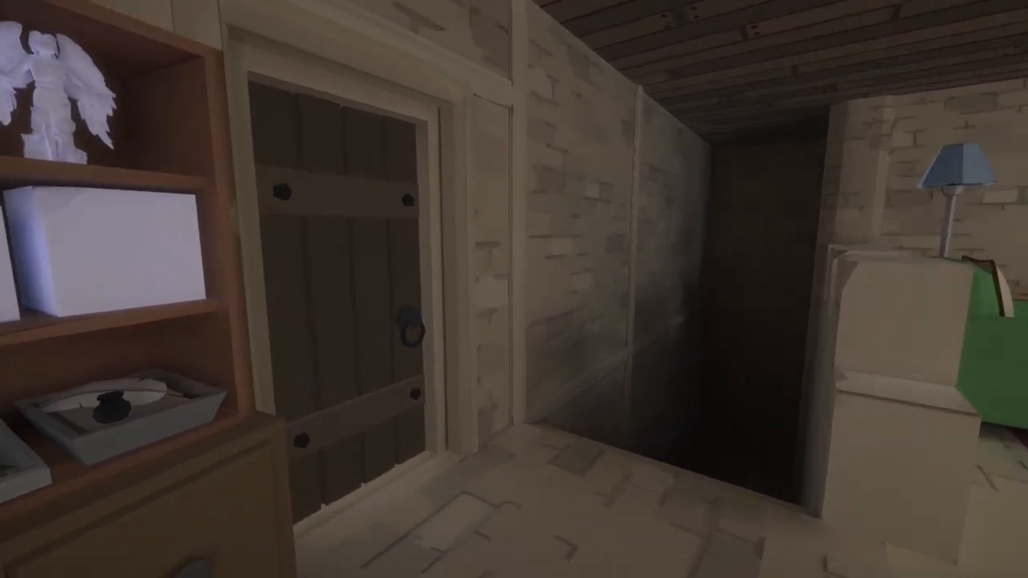
pyautogui.moveTo(514, 290)
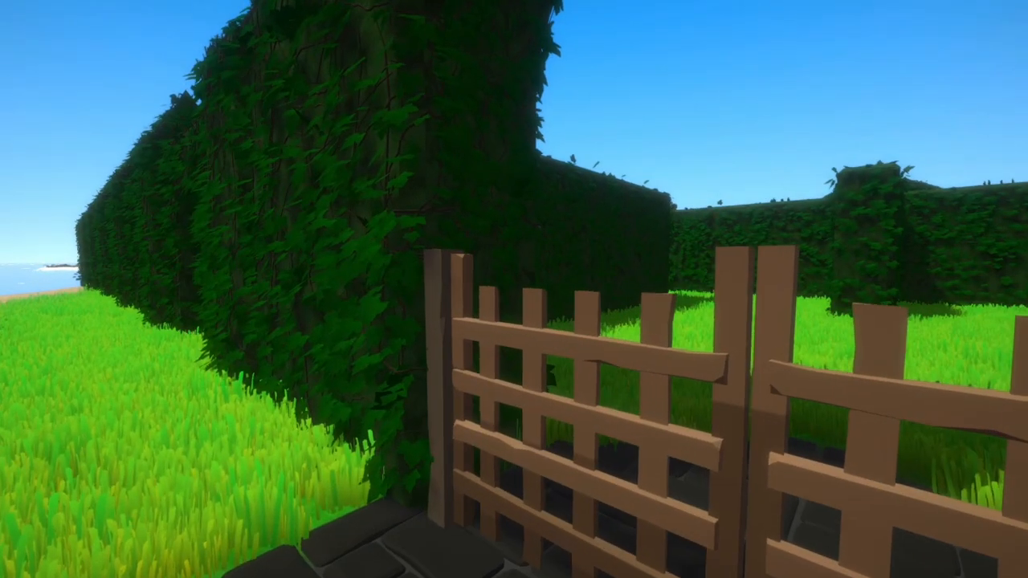
pyautogui.moveTo(514, 289)
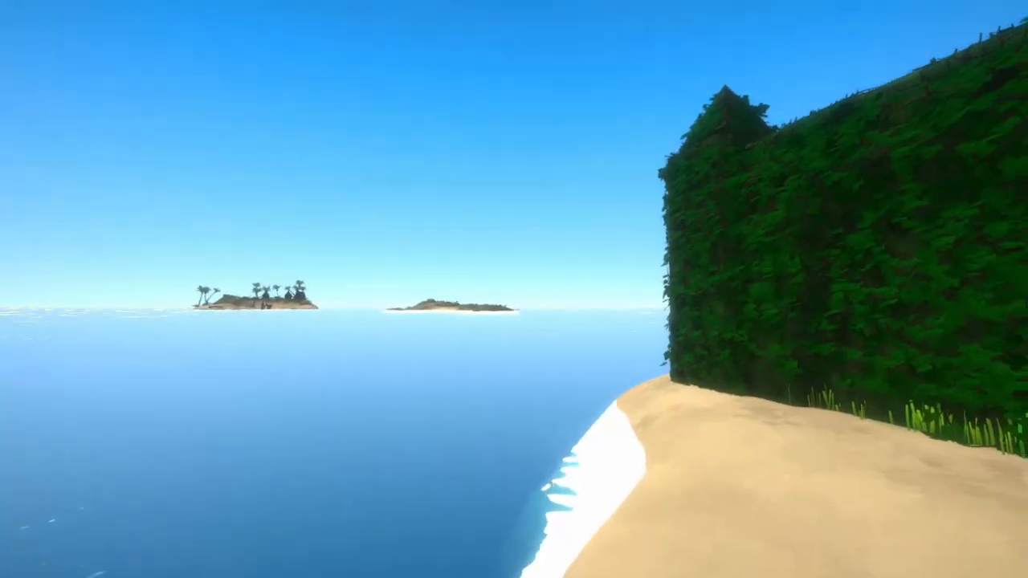
pyautogui.moveTo(514, 289)
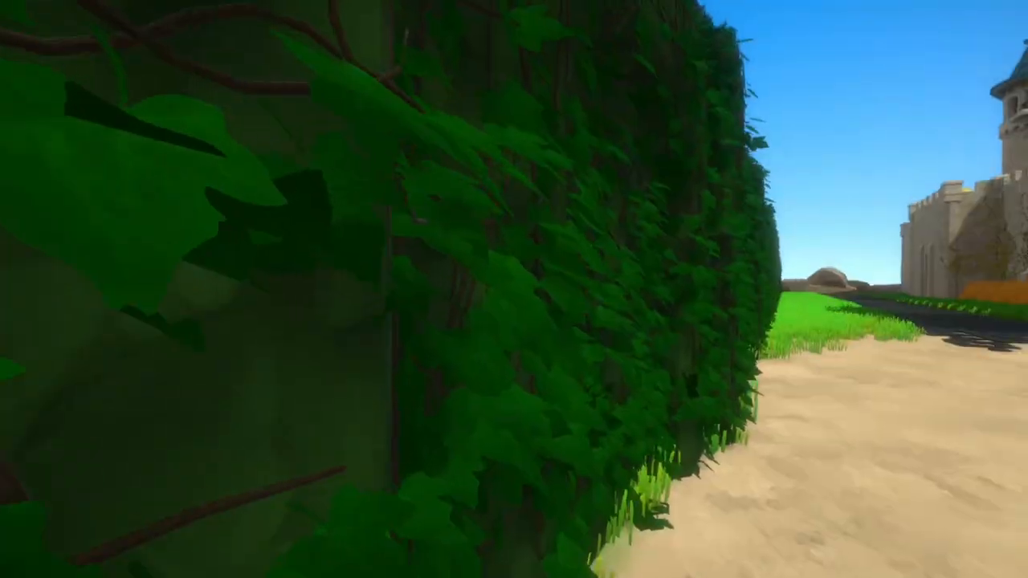